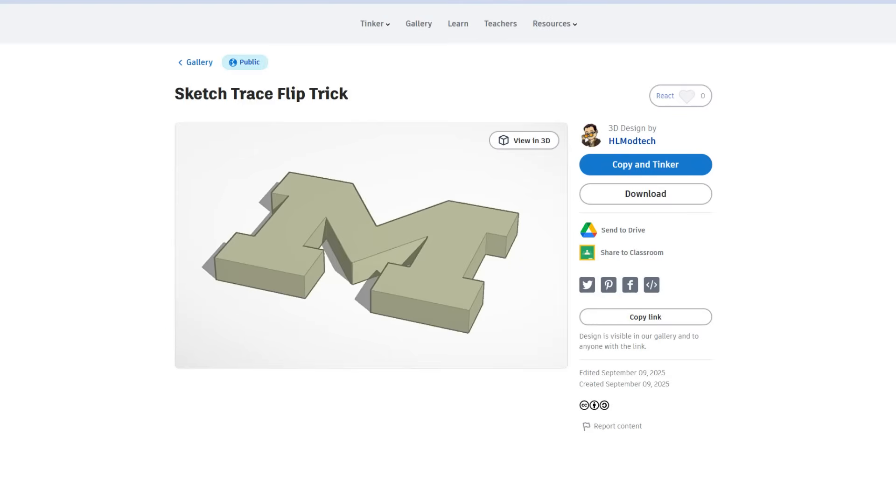
mouse_move(507, 424)
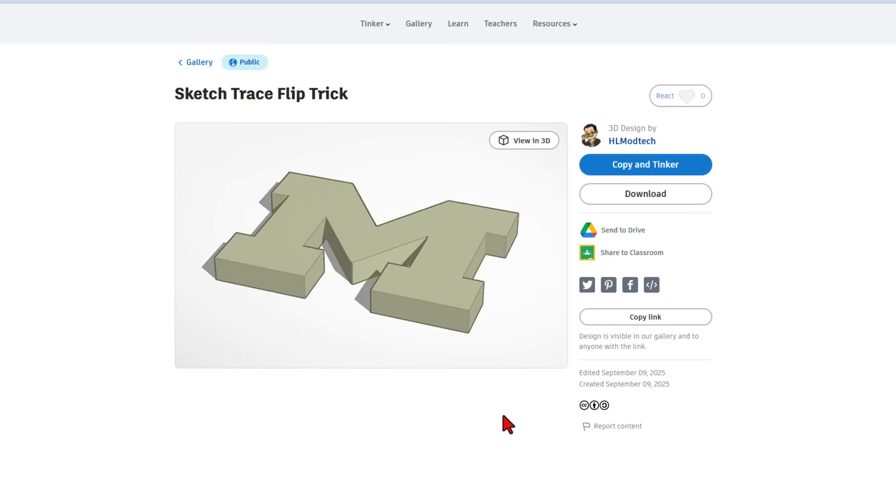
mouse_move(682, 183)
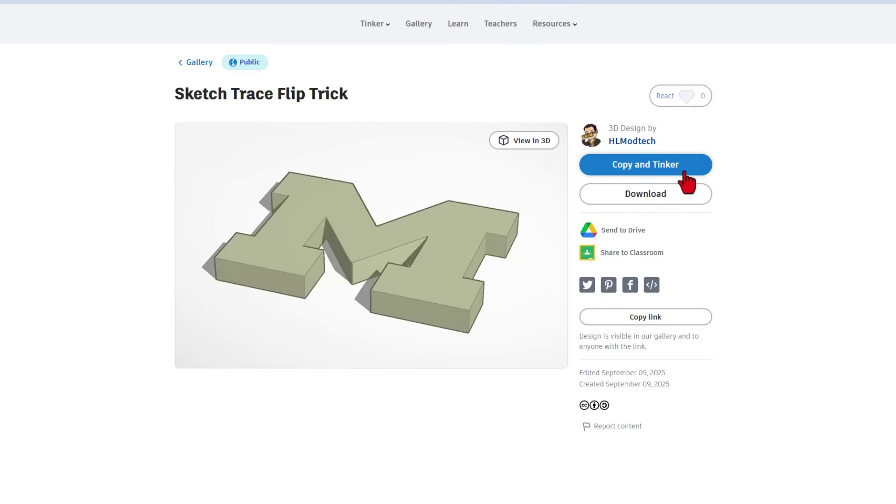
- React to the Sketch Trace Flip Trick design with the Awesome, A+ star
click(686, 95)
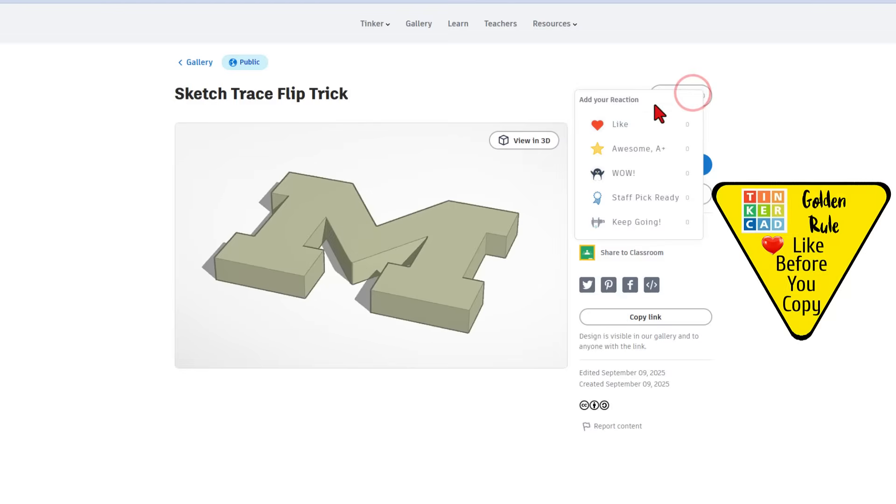
click(638, 149)
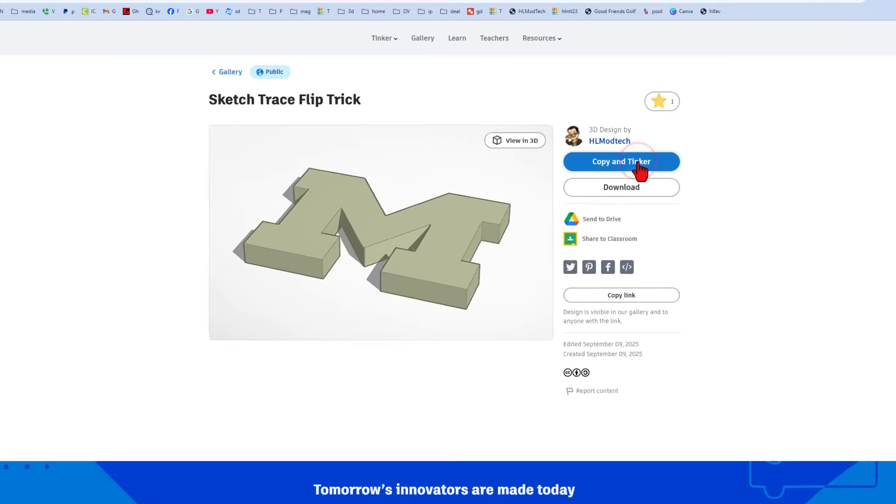
- Open the design as an editable copy titled 'Copy of Sketch Trace Flip Trick'
click(621, 161)
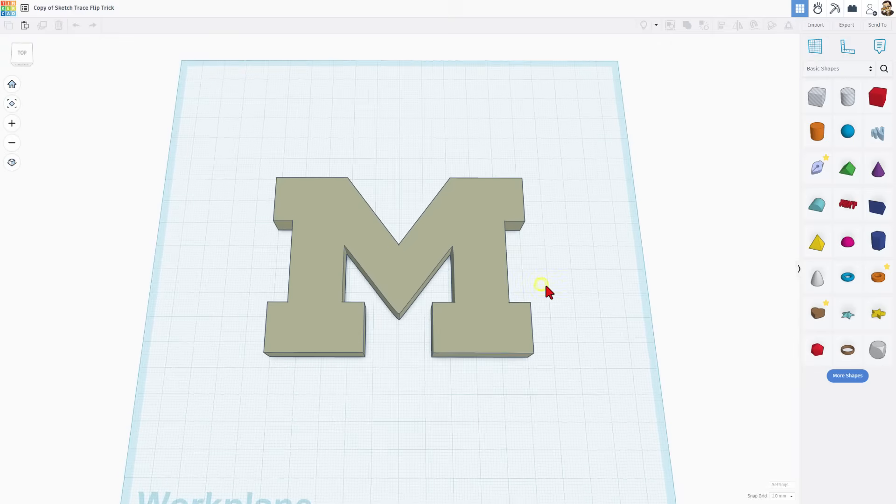
mouse_move(386, 317)
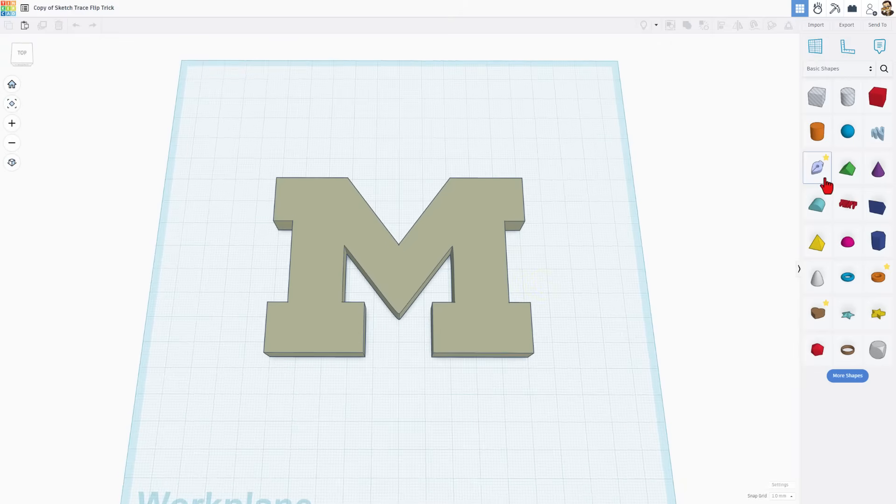
- Bring a Sketch shape from Basic Shapes onto the workplane below the M
click(817, 167)
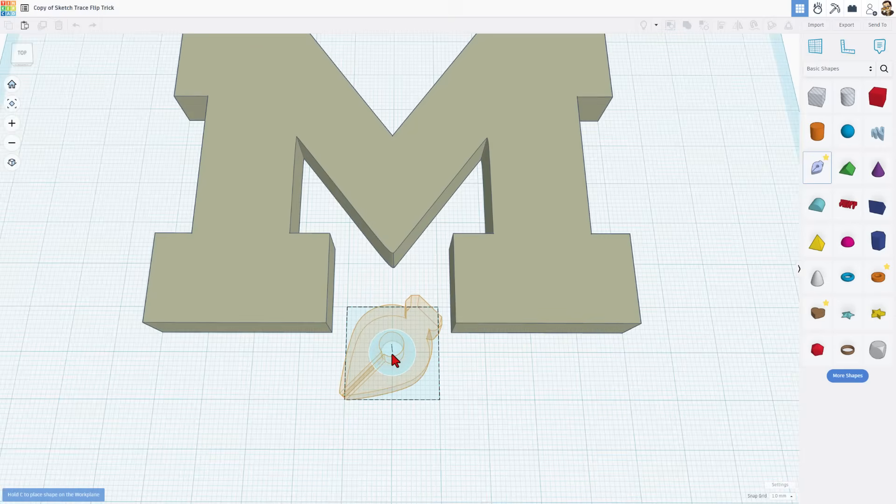
mouse_move(393, 356)
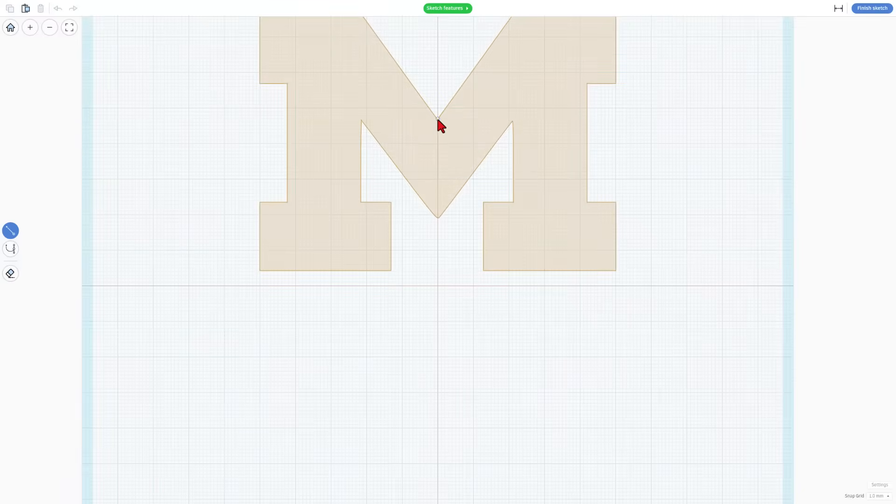
- Zoom in on the M's top-left edge in the sketch editor
scroll(down, 3)
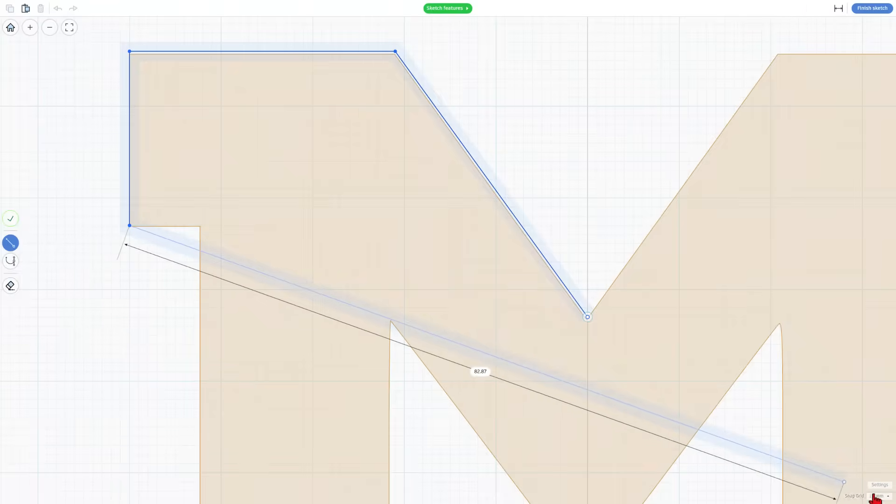
- Set the snap grid to 0.5 mm and trace the M's left leg to its bottom-left corner
click(875, 495)
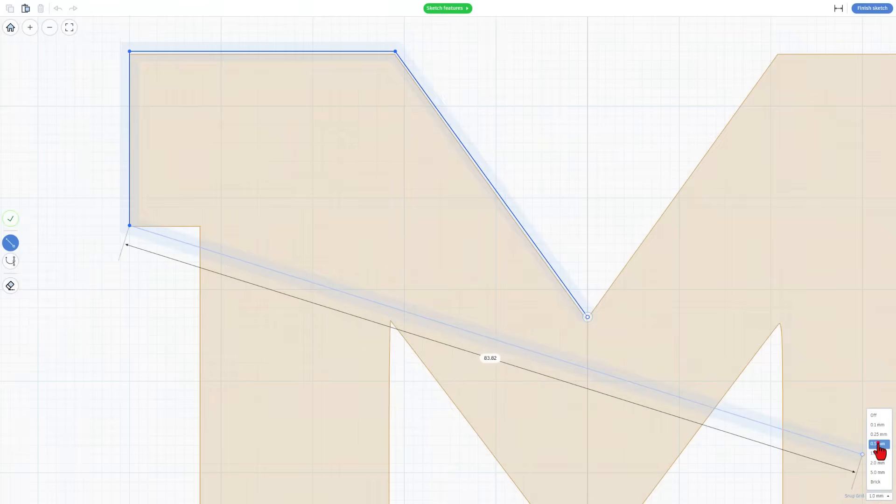
click(877, 444)
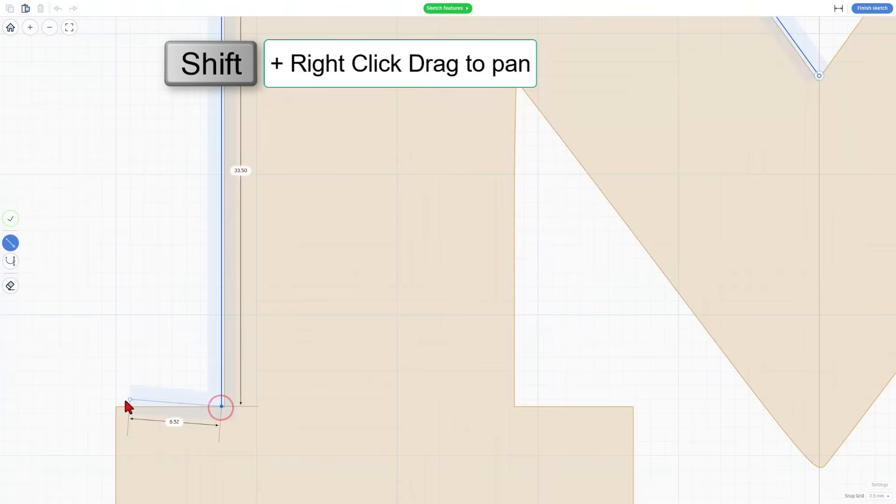
scroll(down, 3)
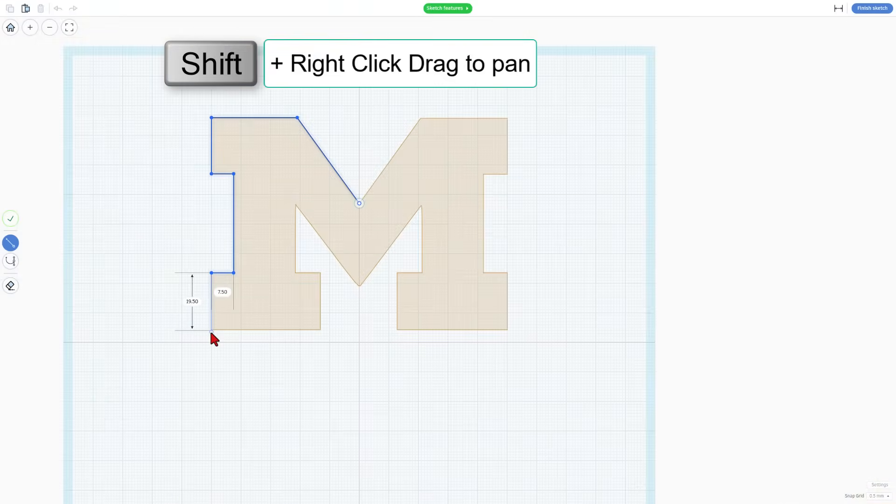
scroll(up, 3)
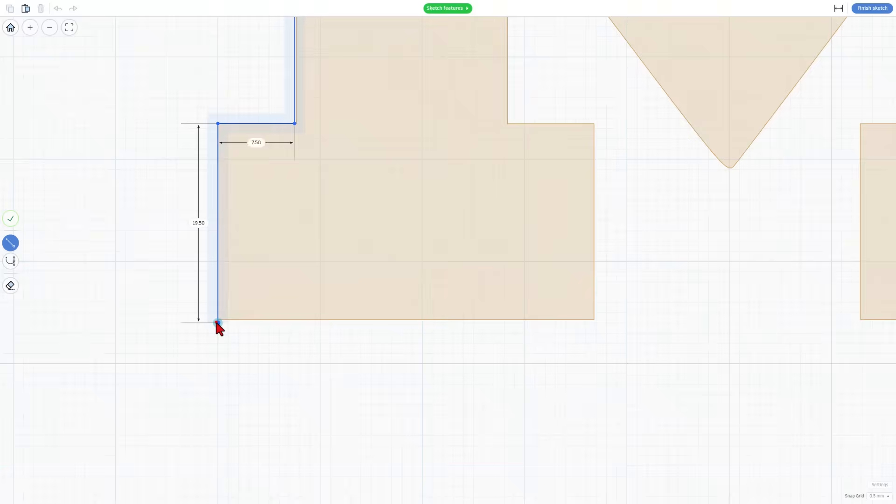
click(591, 323)
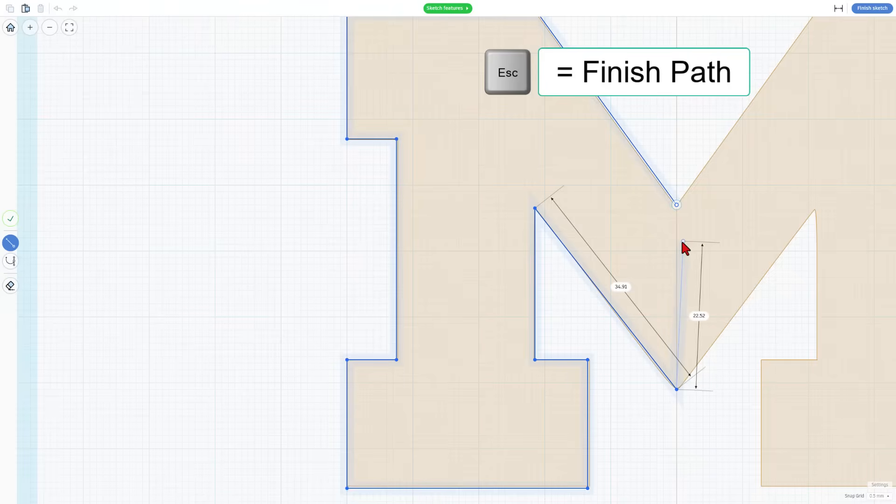
- Close the left-half trace and copy the resulting 50 by 72 outline
key(Escape)
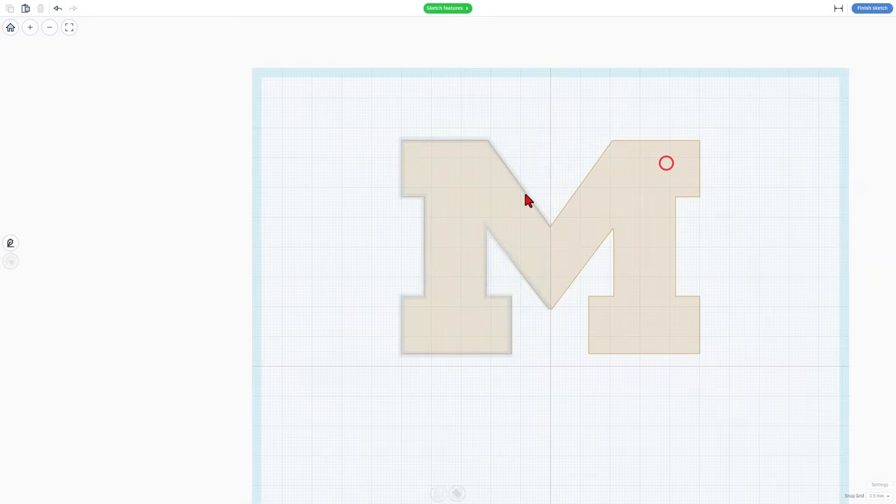
click(463, 193)
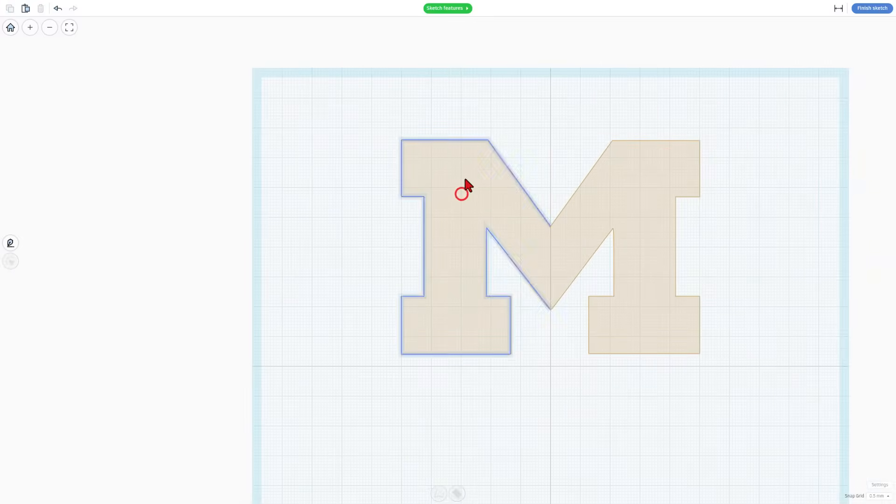
key(ctrl+c)
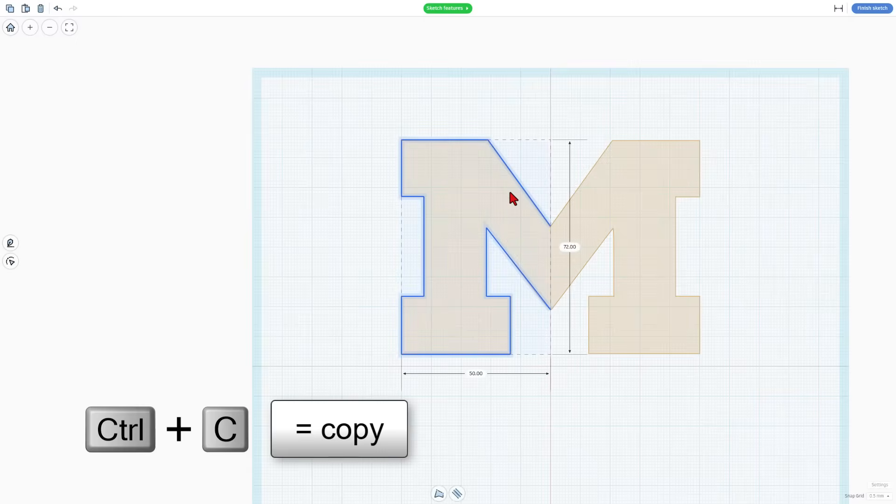
- Paste the outline, shift it right, and mirror it over the M's right half
key(ctrl+v)
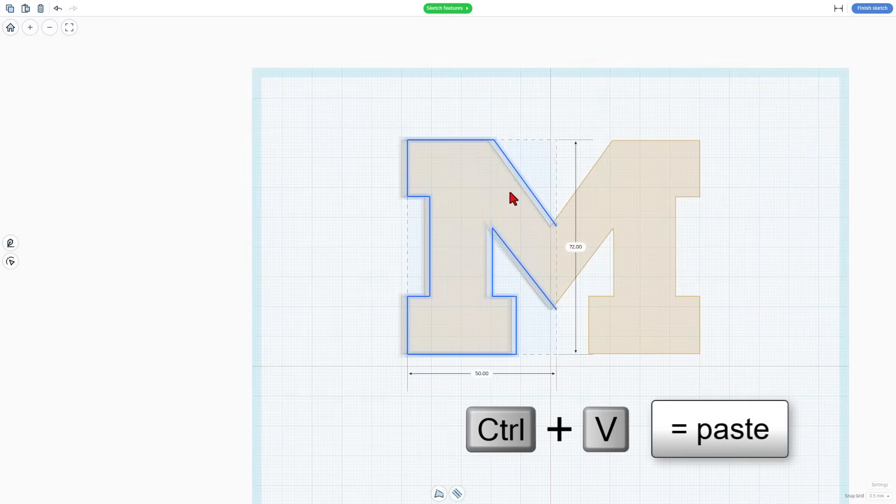
click(511, 175)
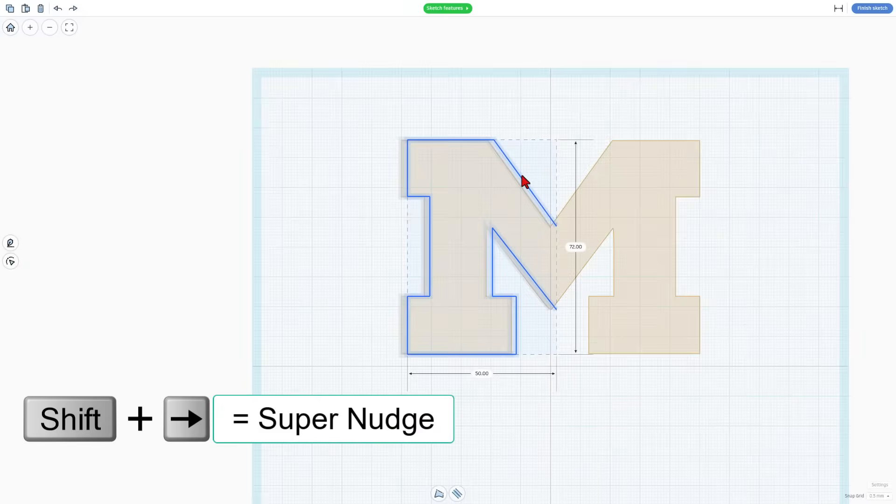
key(shift+Right)
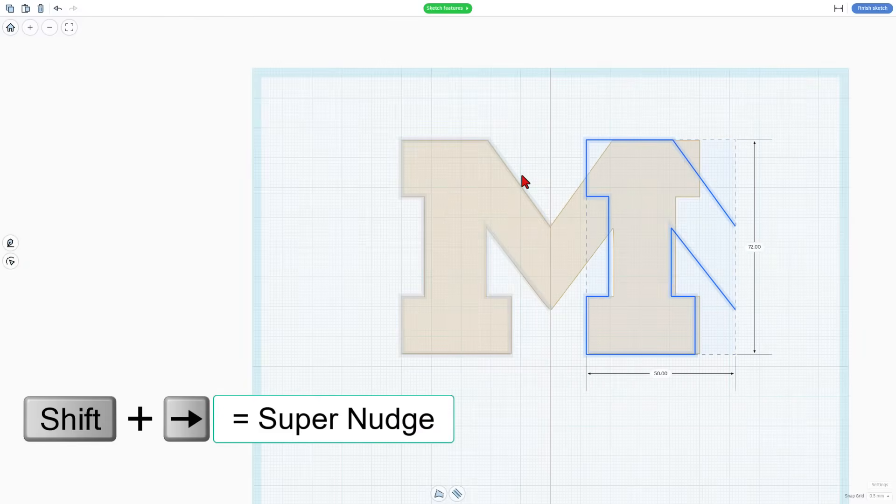
double_click(659, 373)
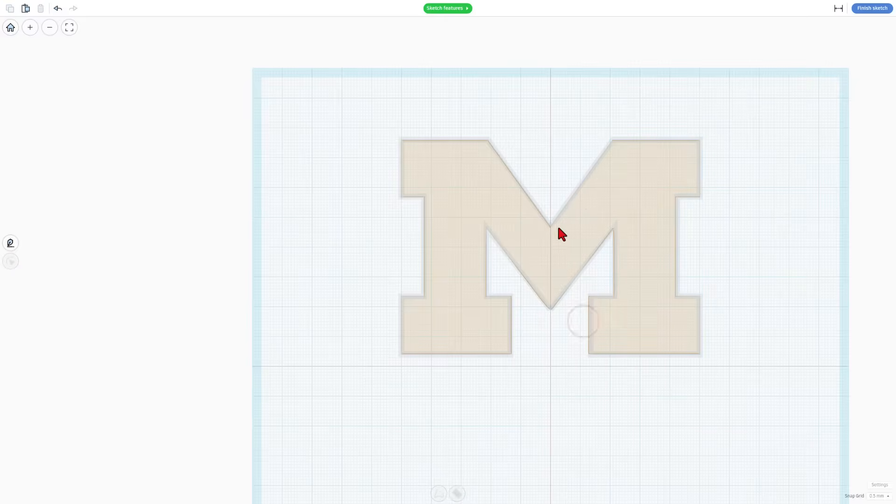
- Set a 2.0 wall width on both mirrored halves of the M outline
click(543, 221)
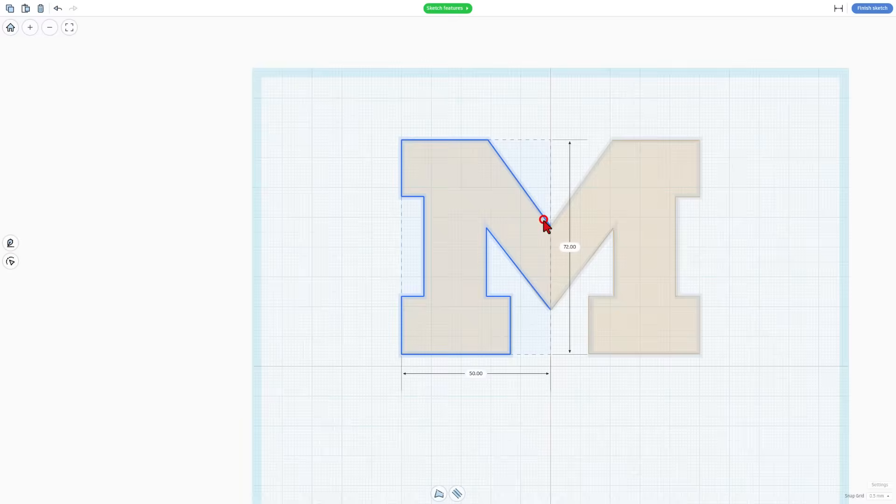
click(456, 493)
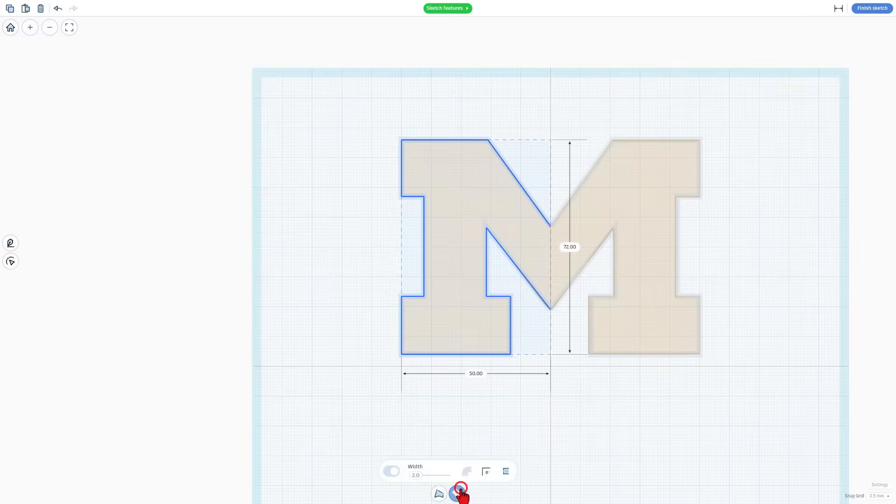
click(460, 493)
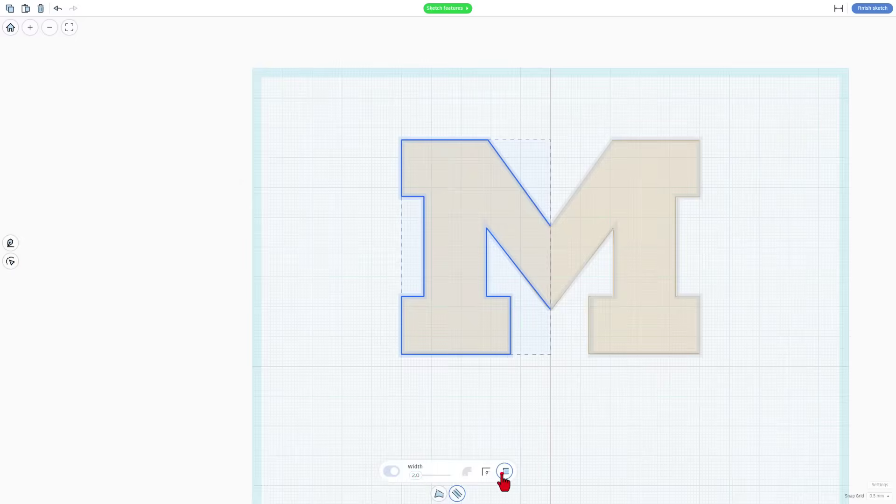
click(504, 471)
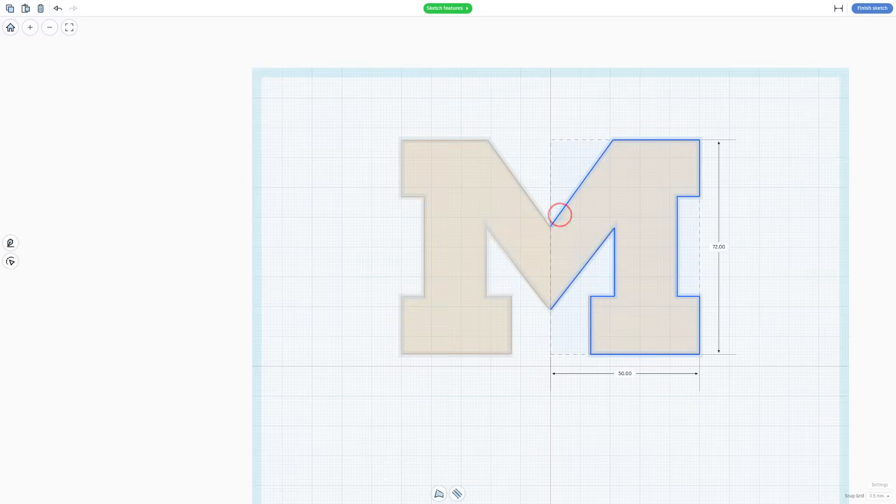
click(456, 493)
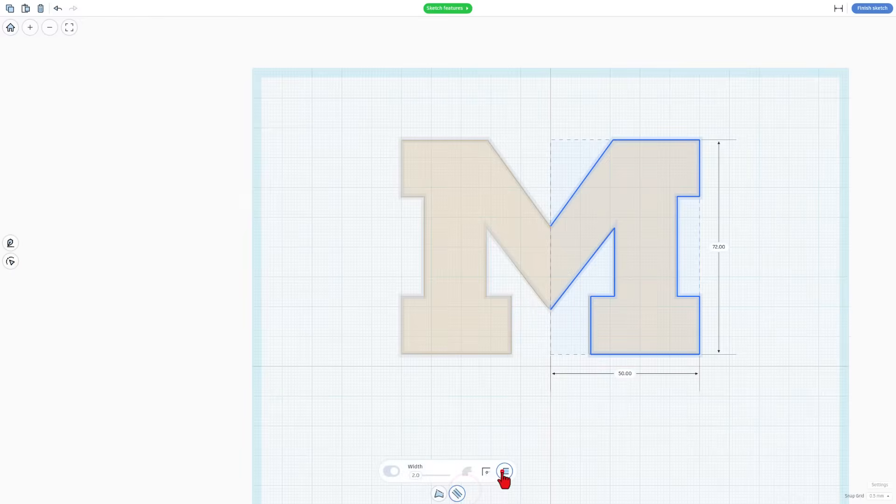
click(504, 471)
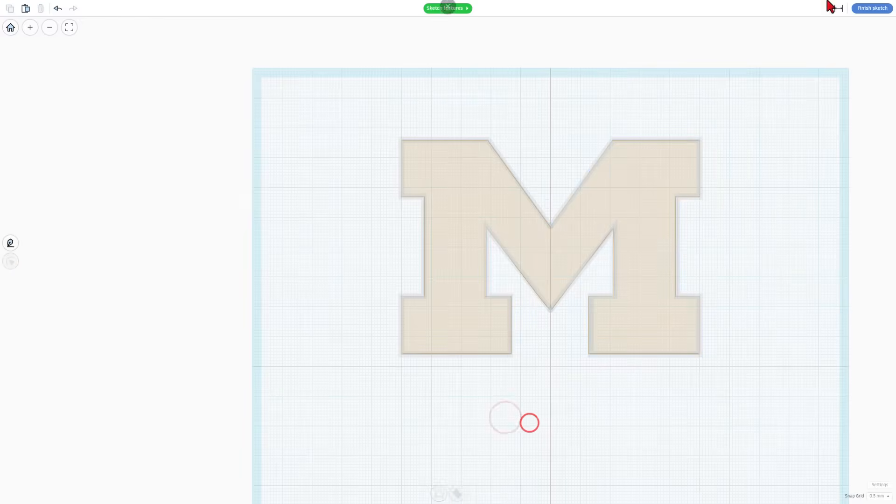
- Finish the sketch, showing a 3D hollow M with 2 mm walls
click(871, 8)
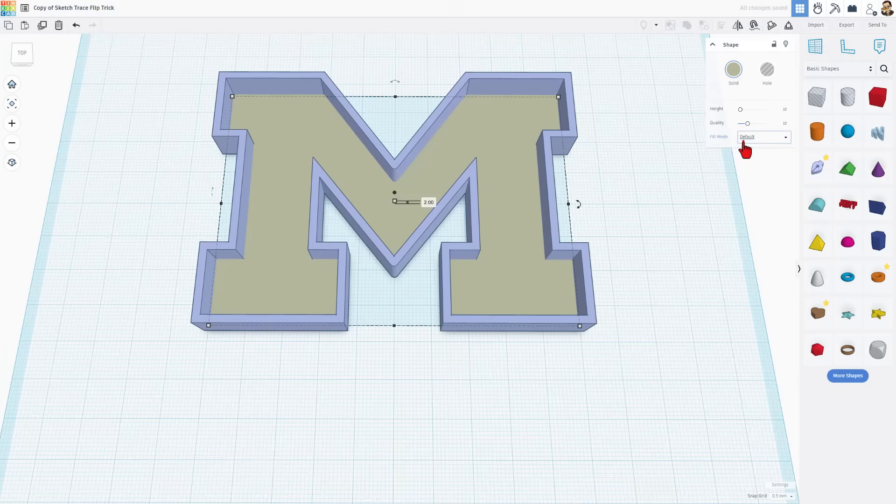
click(762, 137)
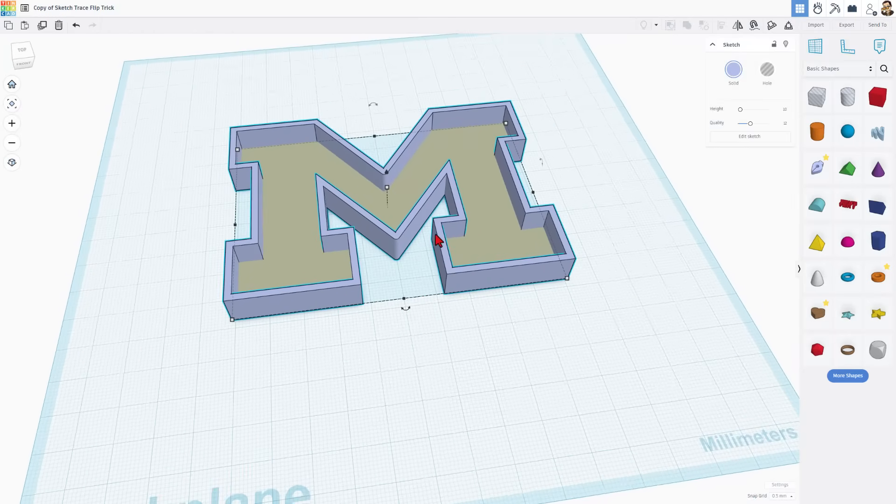
- Reopen the M sketch and switch both outline halves to Round corners
click(749, 136)
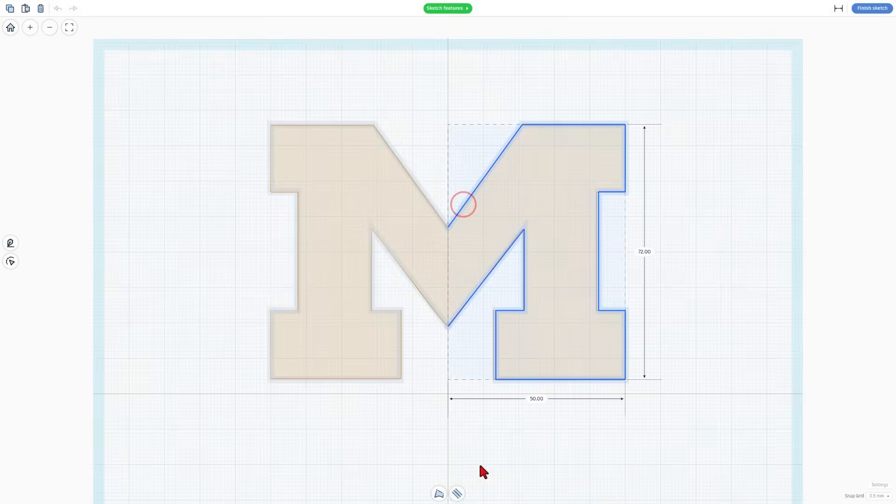
click(456, 493)
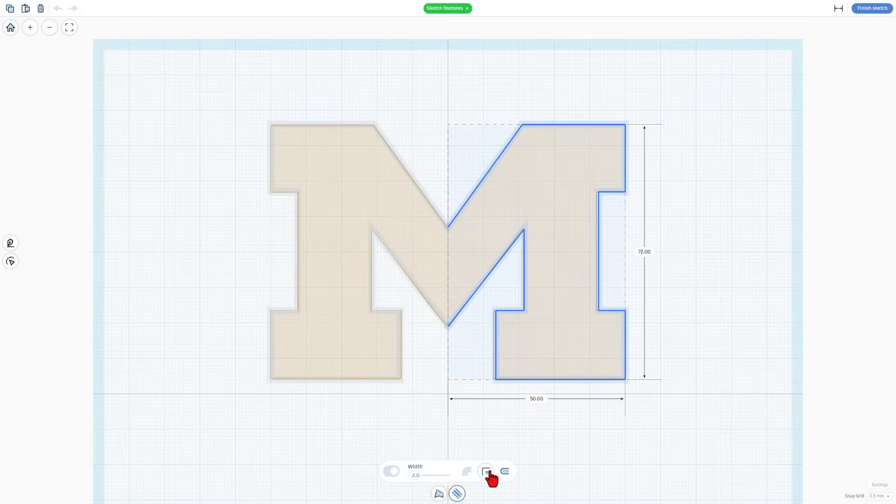
click(486, 471)
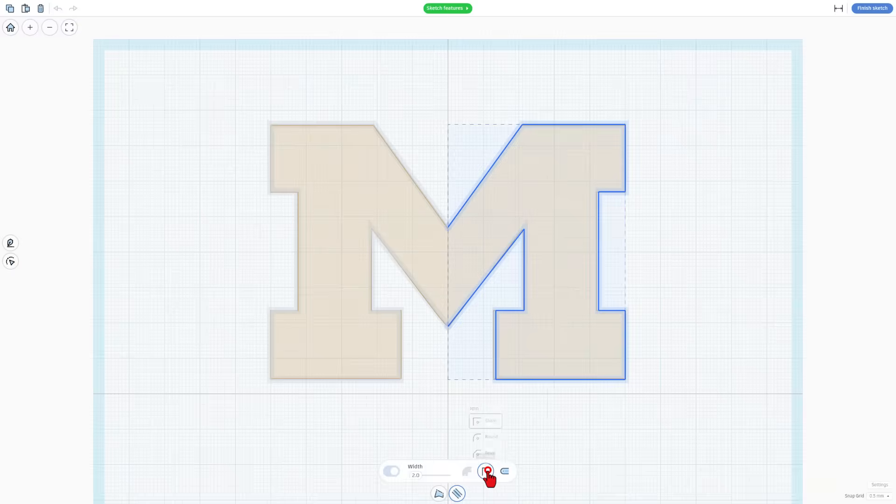
click(485, 472)
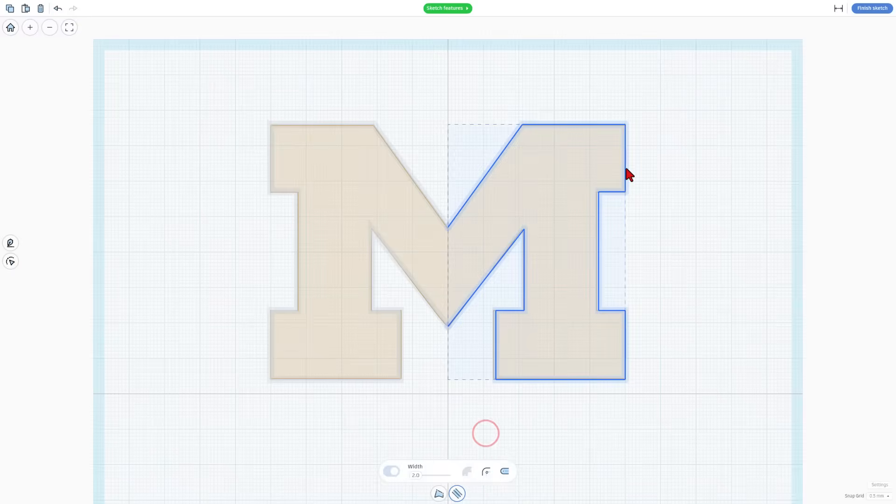
mouse_move(514, 413)
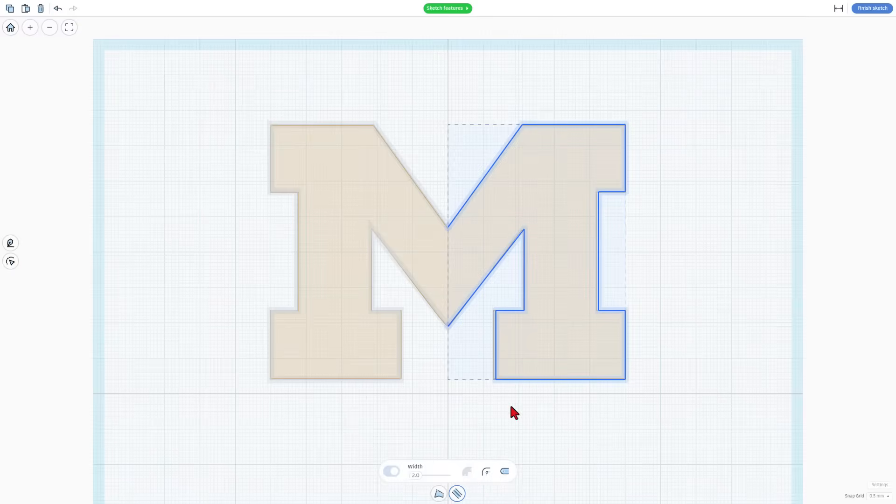
click(403, 168)
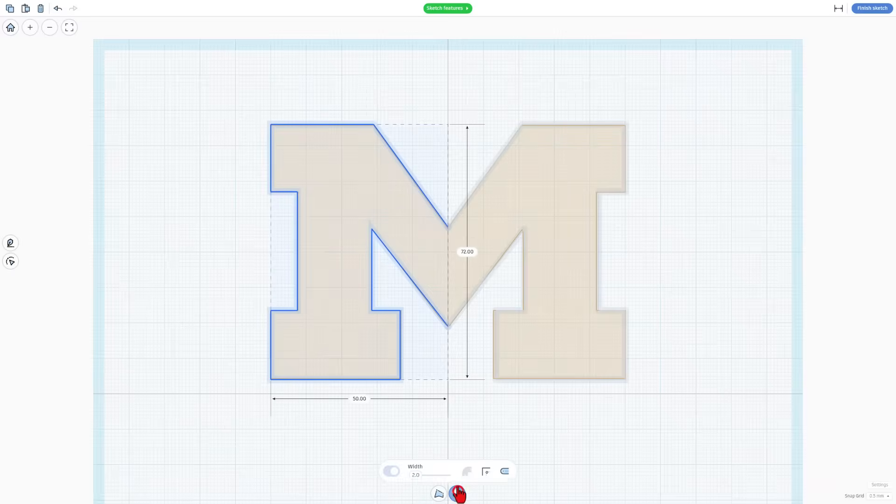
click(485, 471)
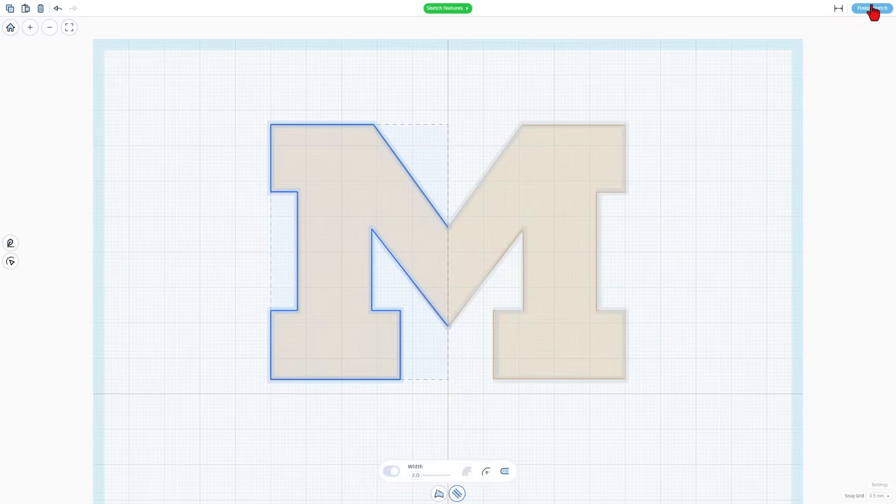
- Finish the sketch to view the rounded M wall, then reopen the M sketch
click(871, 8)
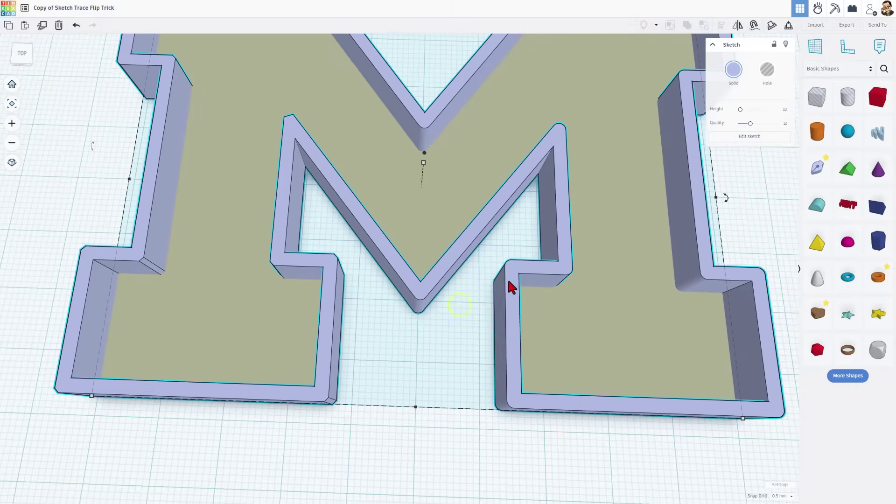
mouse_move(339, 272)
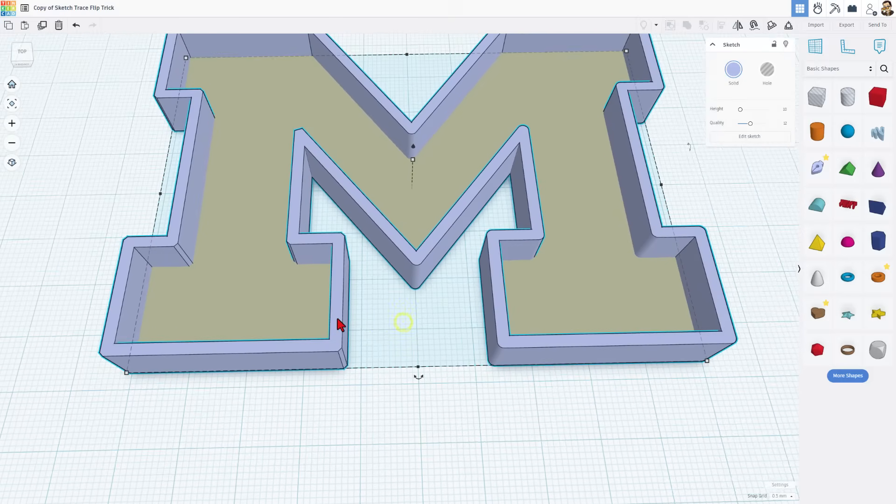
click(749, 136)
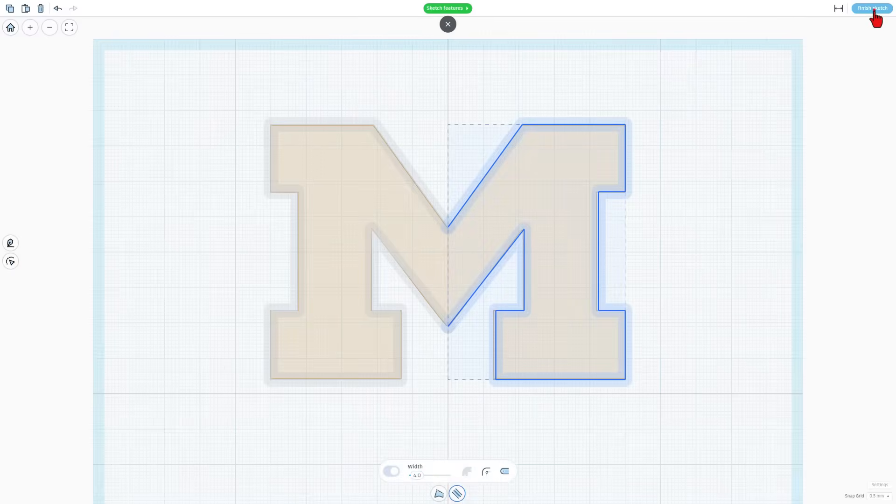
- Finish the sketch so the M returns to 3D with 4.0-wide walls
click(870, 8)
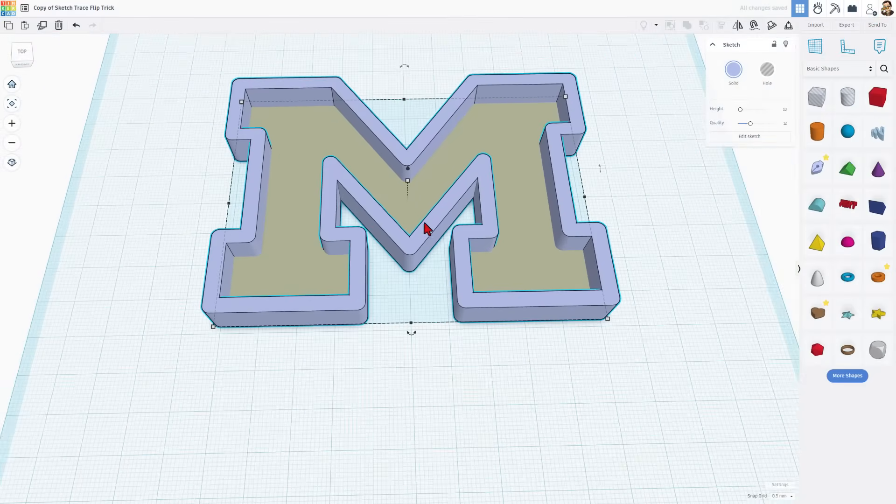
- Colour the M wall with the yellow preset and the M base a custom blue
click(733, 70)
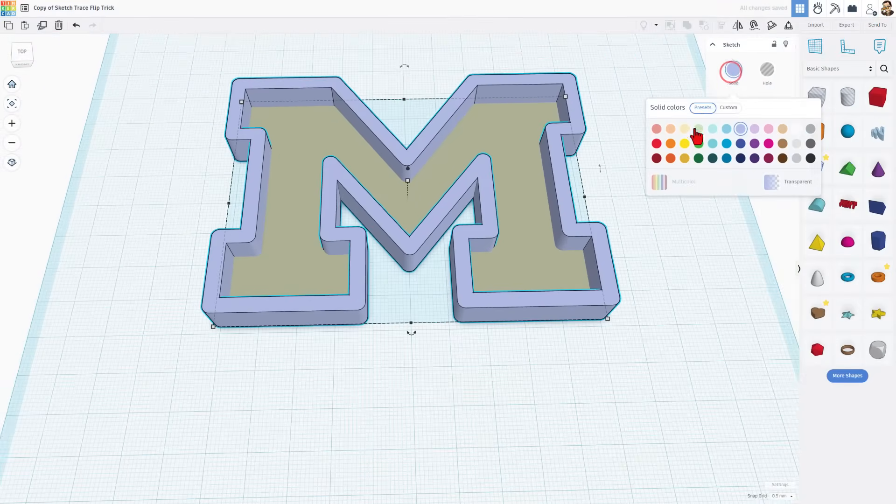
click(684, 143)
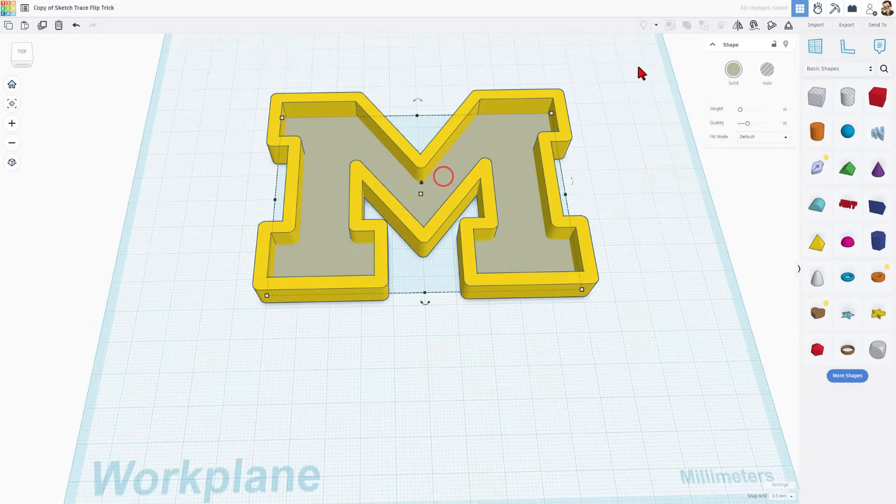
click(733, 70)
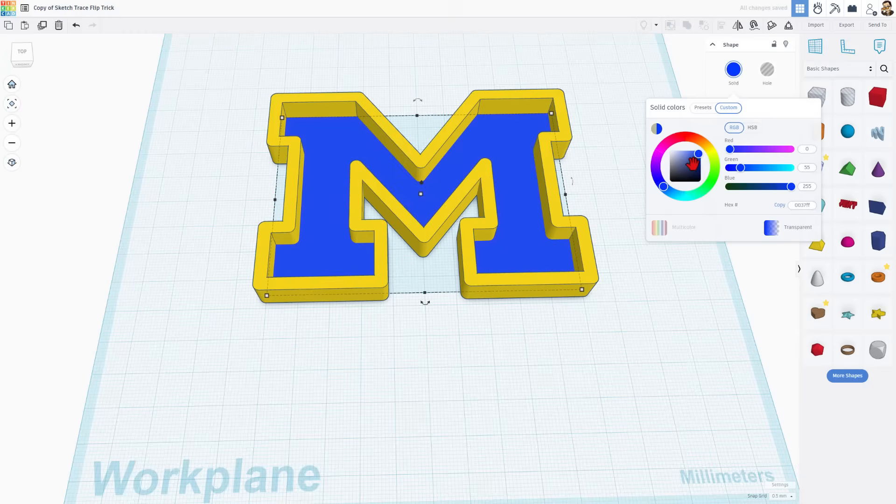
click(690, 167)
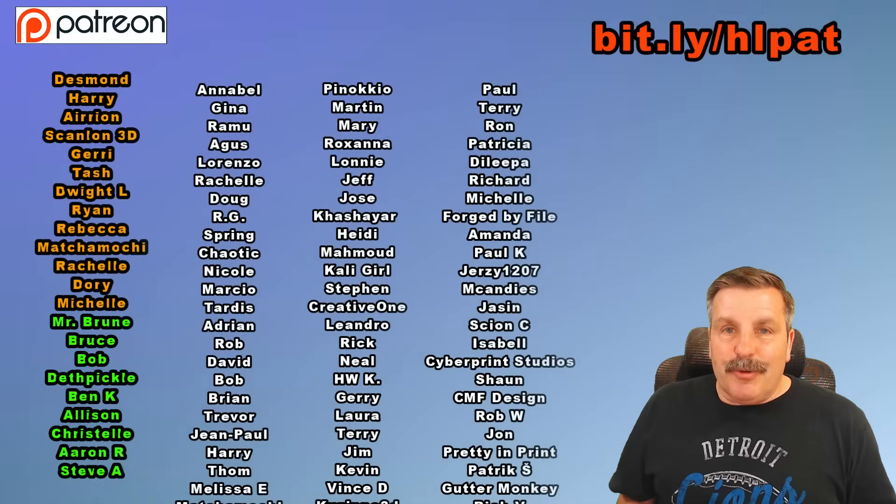
scroll(up, 3)
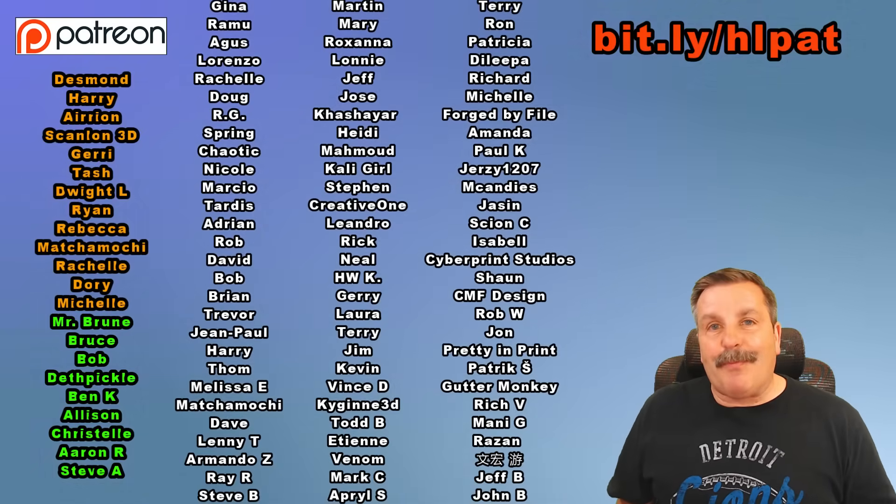
scroll(up, 3)
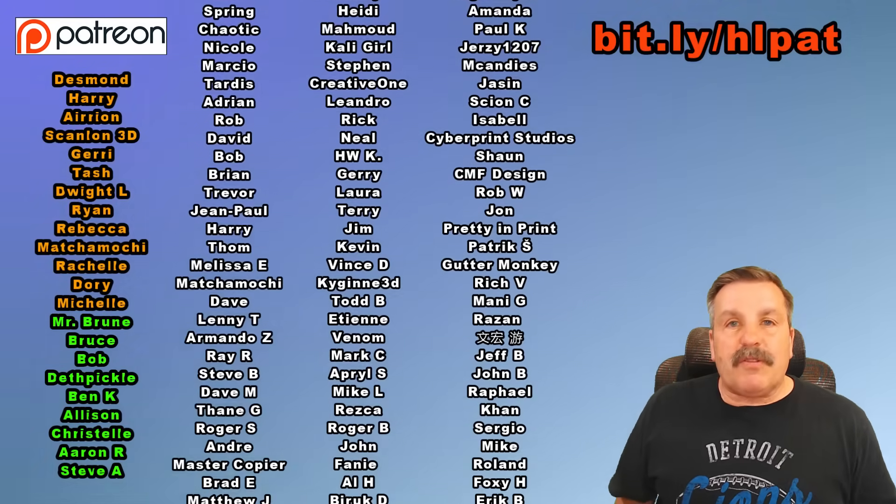
scroll(up, 3)
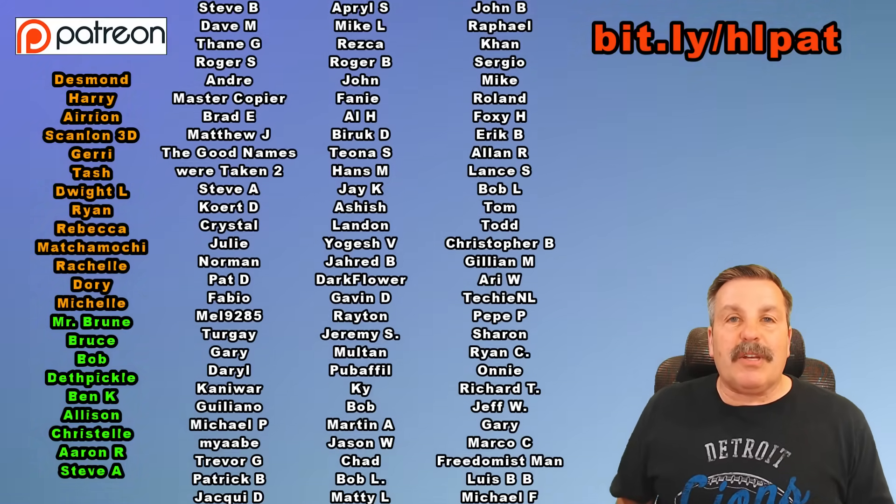
scroll(up, 3)
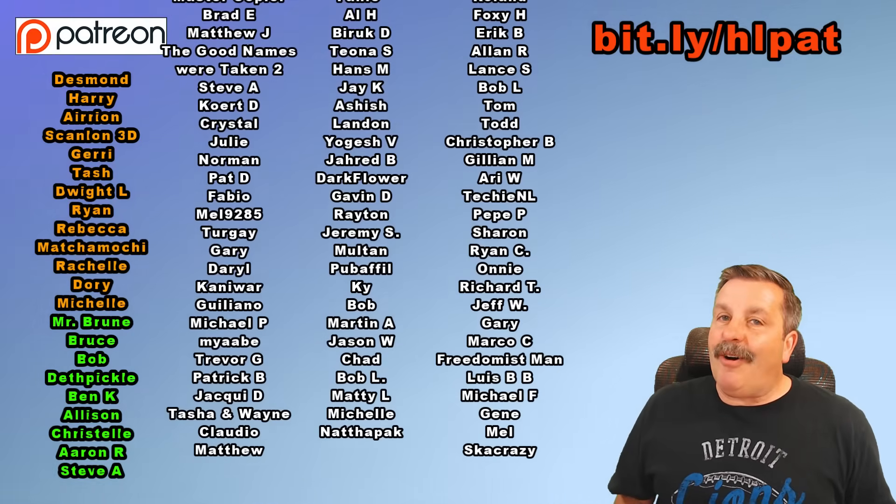